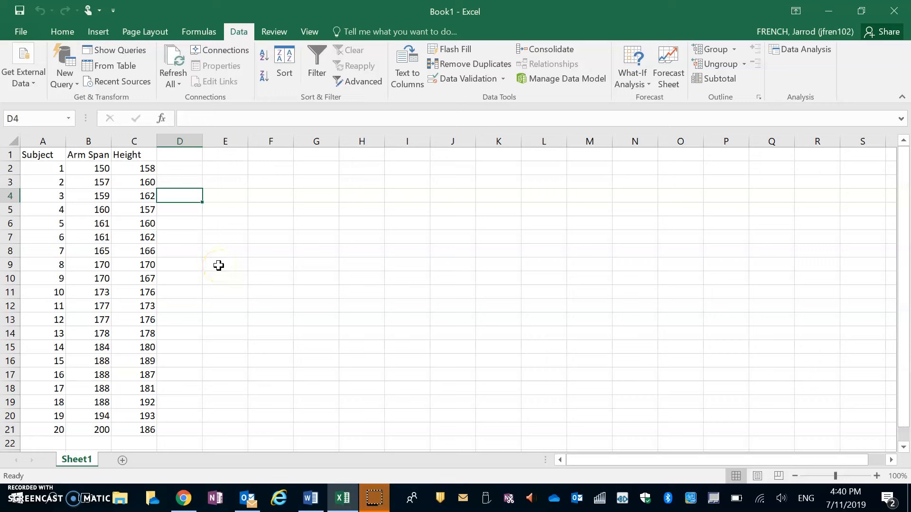
pyautogui.moveTo(175, 173)
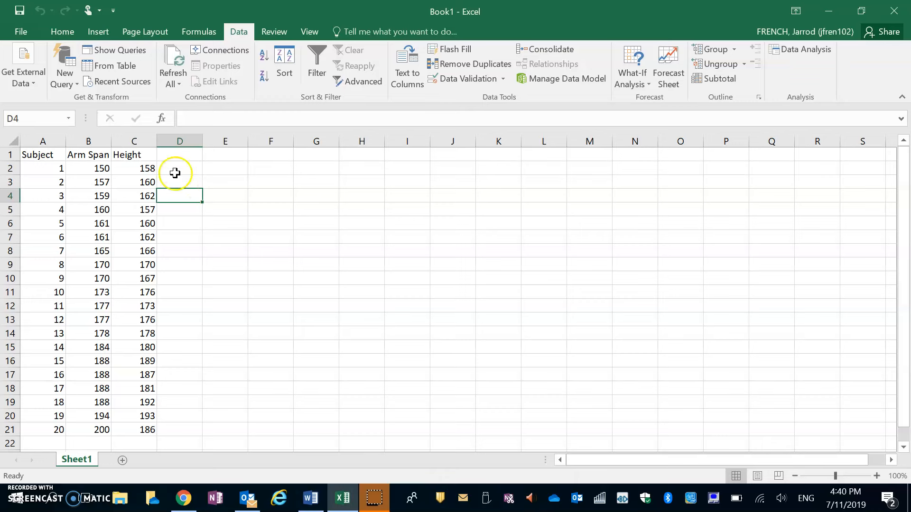
pyautogui.moveTo(155, 401)
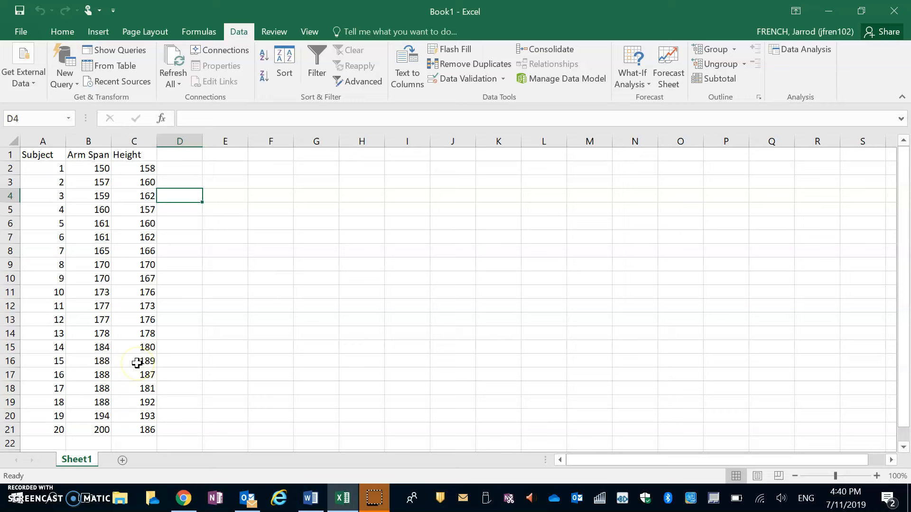
pyautogui.moveTo(148, 348)
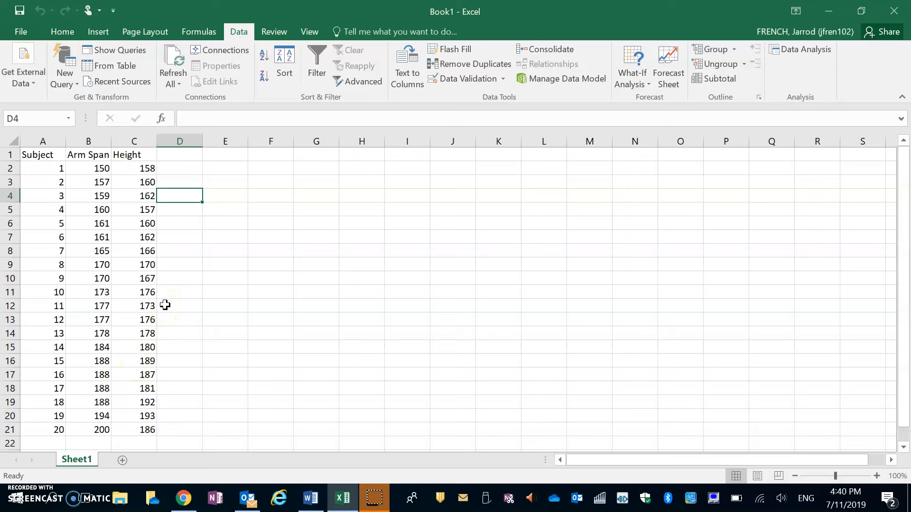
pyautogui.moveTo(193, 272)
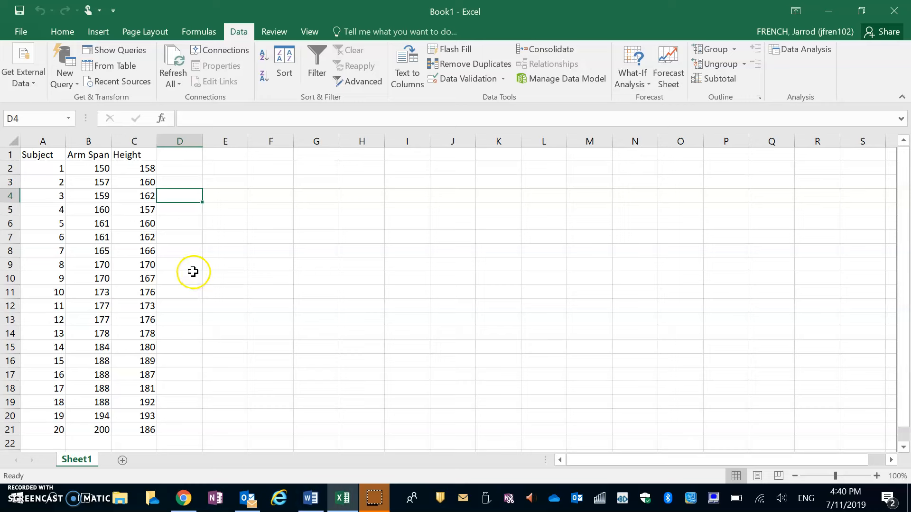
# Choose the Regression tool from the Data Analysis tools on the Data tab
pyautogui.click(179, 293)
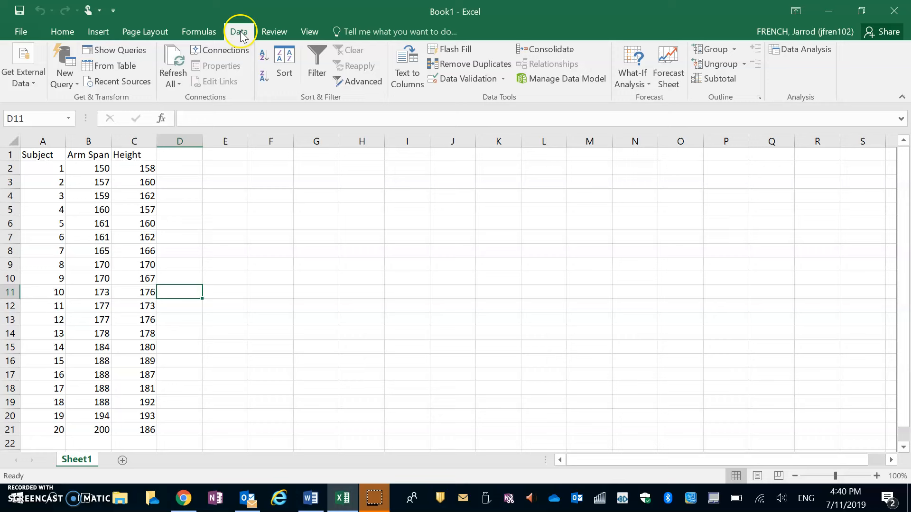
pyautogui.moveTo(804, 49)
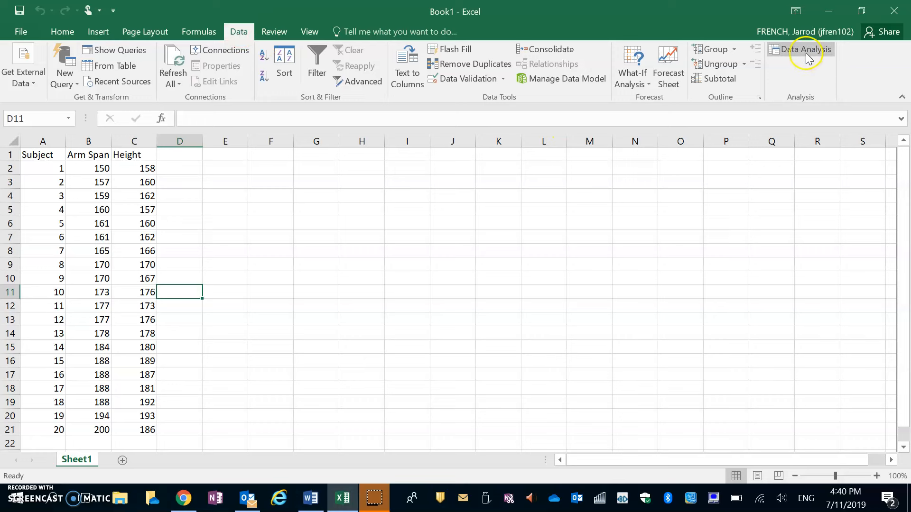
pyautogui.moveTo(805, 49)
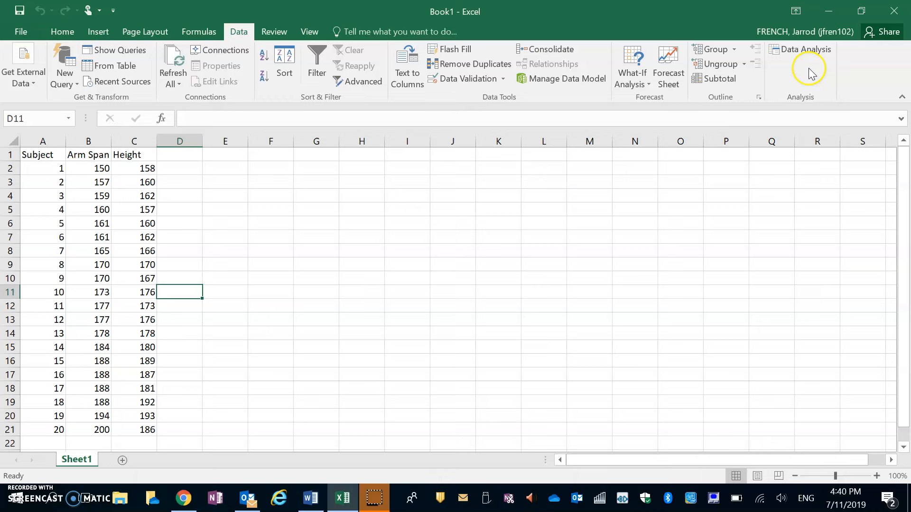
pyautogui.click(804, 49)
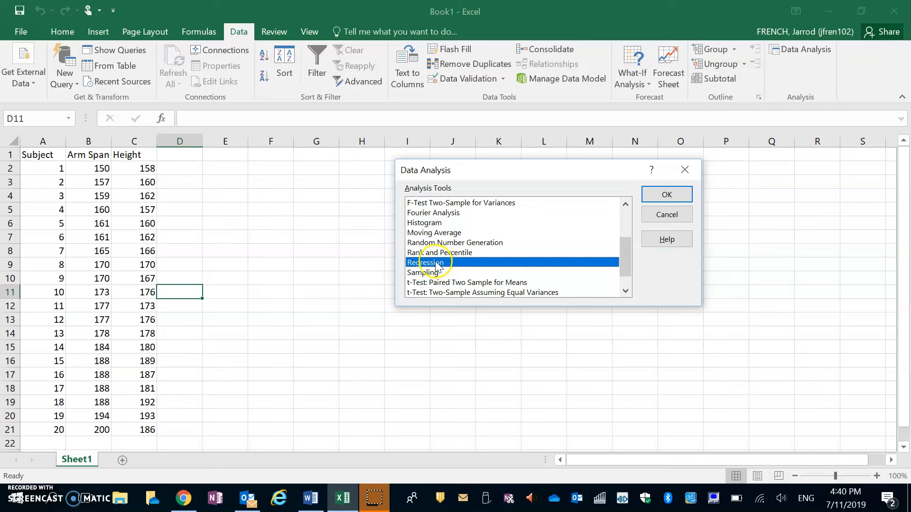
pyautogui.moveTo(697, 208)
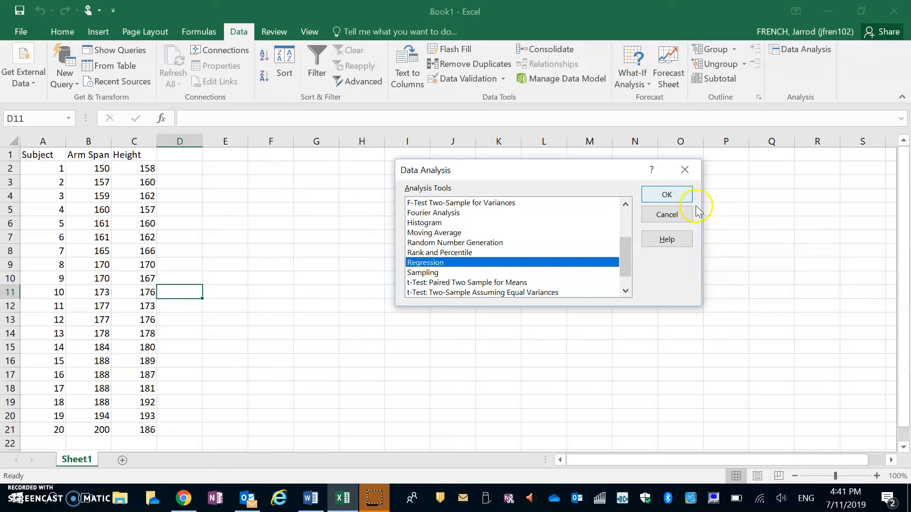
pyautogui.click(666, 194)
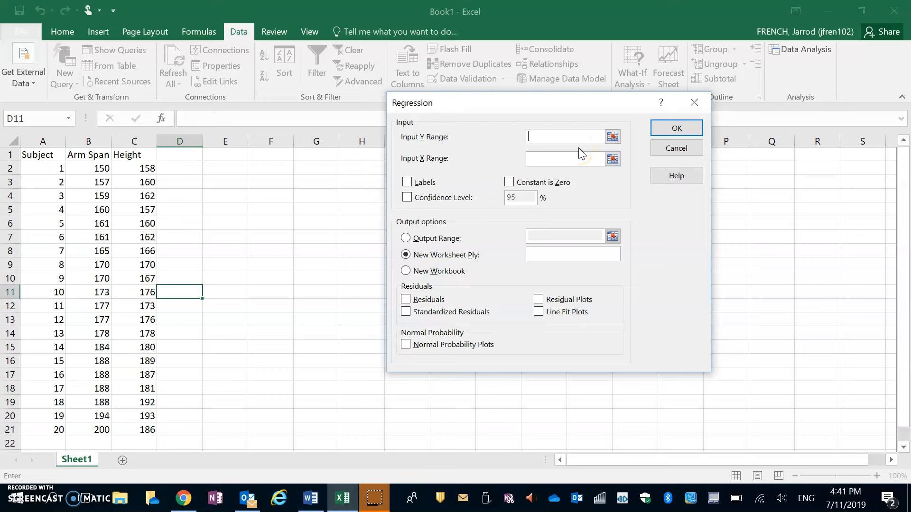
pyautogui.moveTo(127, 179)
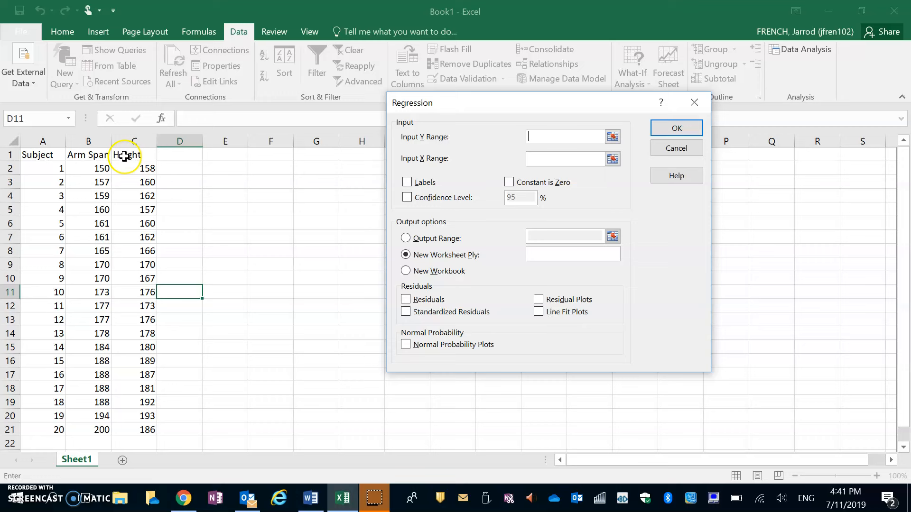
pyautogui.moveTo(130, 171)
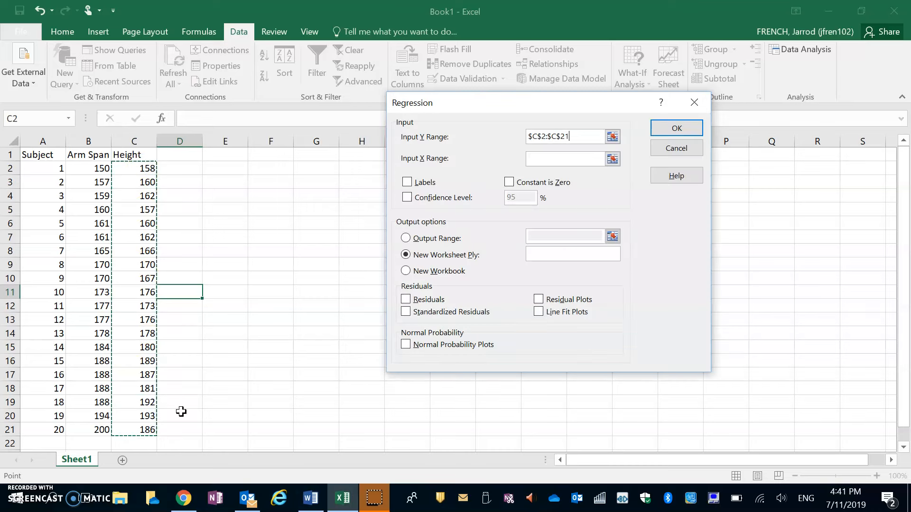
# Set Y to Height $C$2:$C$21, X to Arm Span $B$2:$B$21, with residuals and residual plots
pyautogui.click(567, 159)
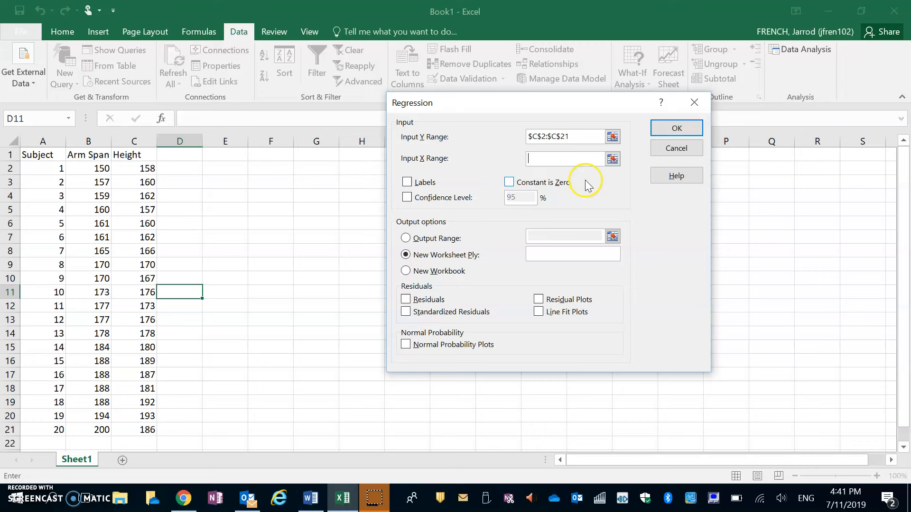
pyautogui.moveTo(105, 182)
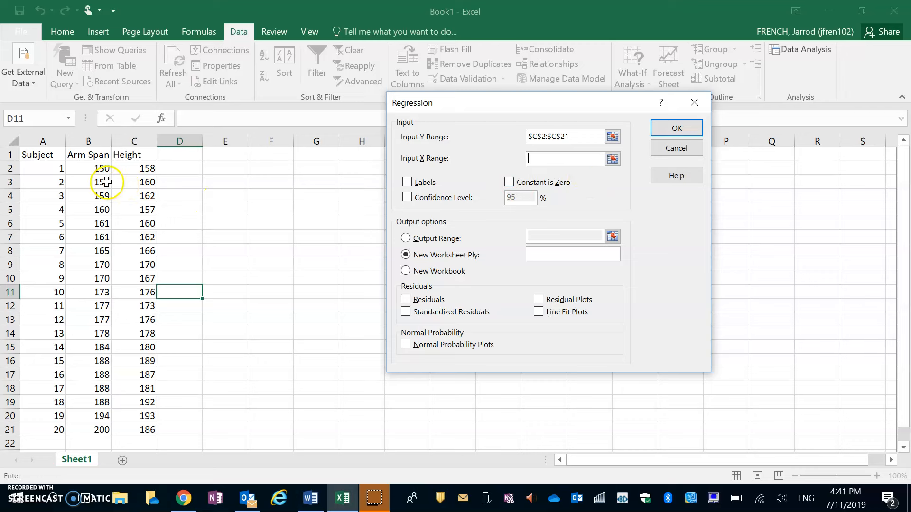
pyautogui.moveTo(87, 167)
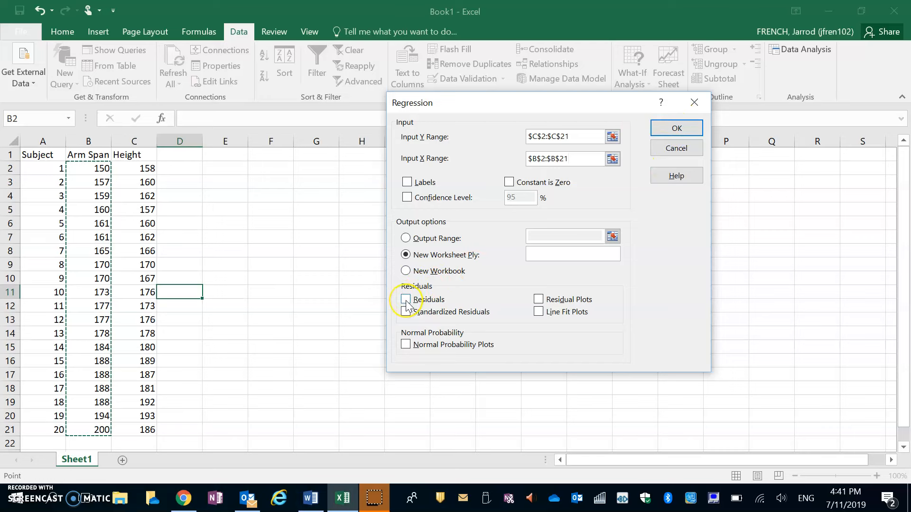
pyautogui.click(406, 299)
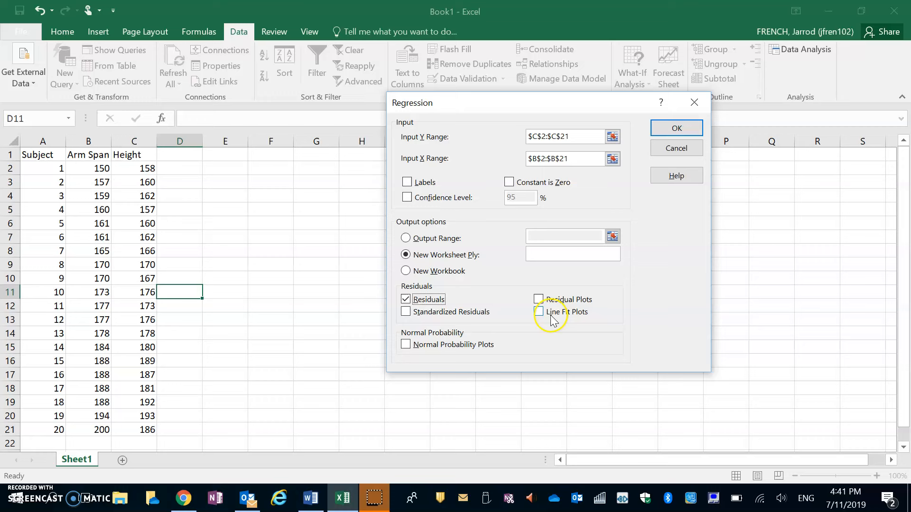
pyautogui.click(538, 299)
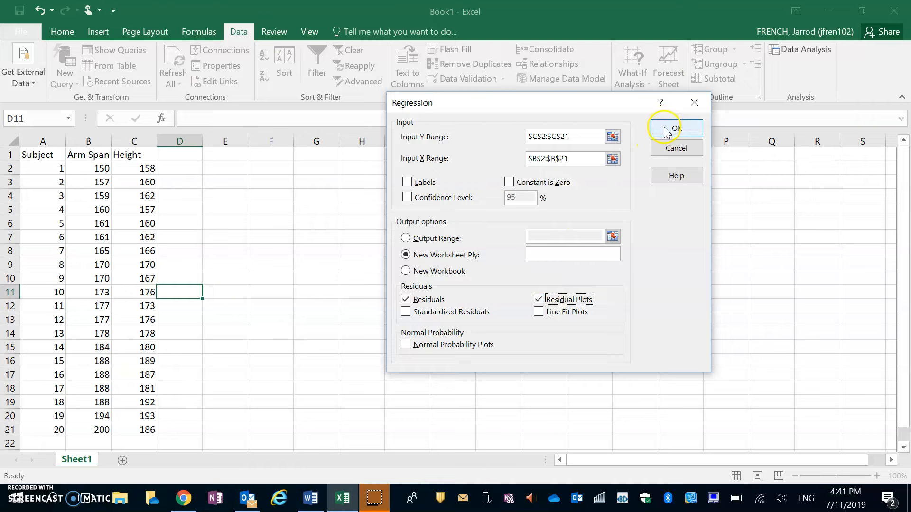
# Run the regression, then move the residual plot beside the summary and enlarge it
pyautogui.click(675, 128)
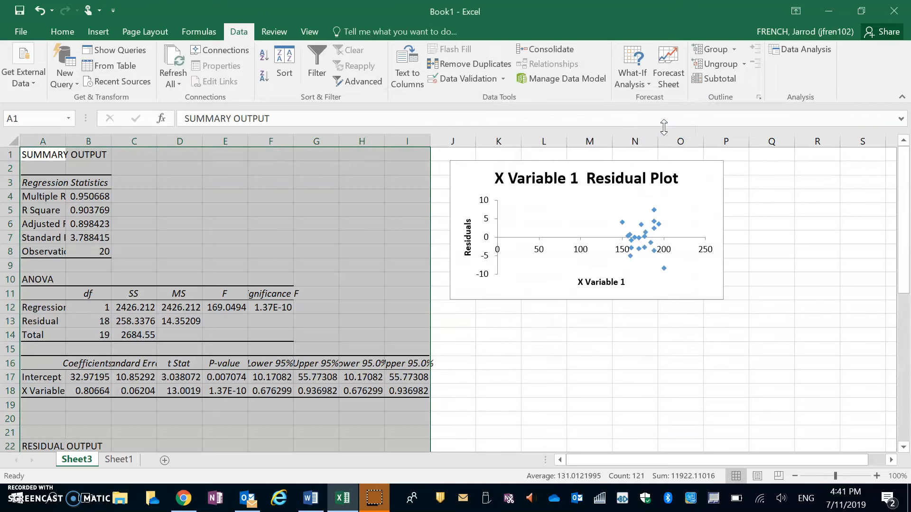
pyautogui.moveTo(609, 234)
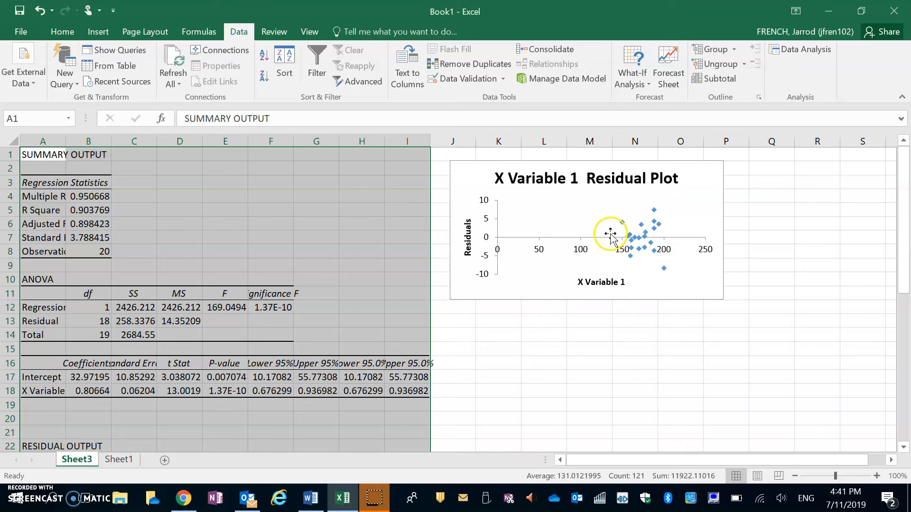
pyautogui.moveTo(639, 244)
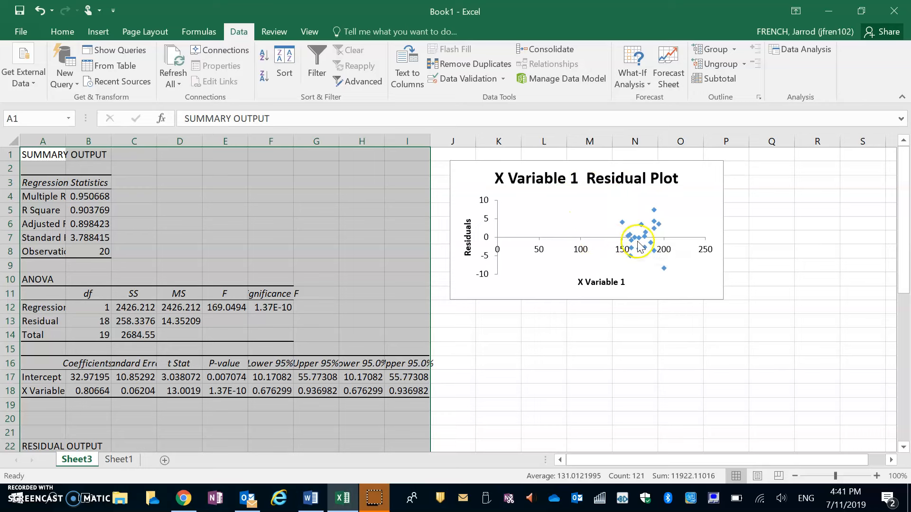
pyautogui.moveTo(697, 276)
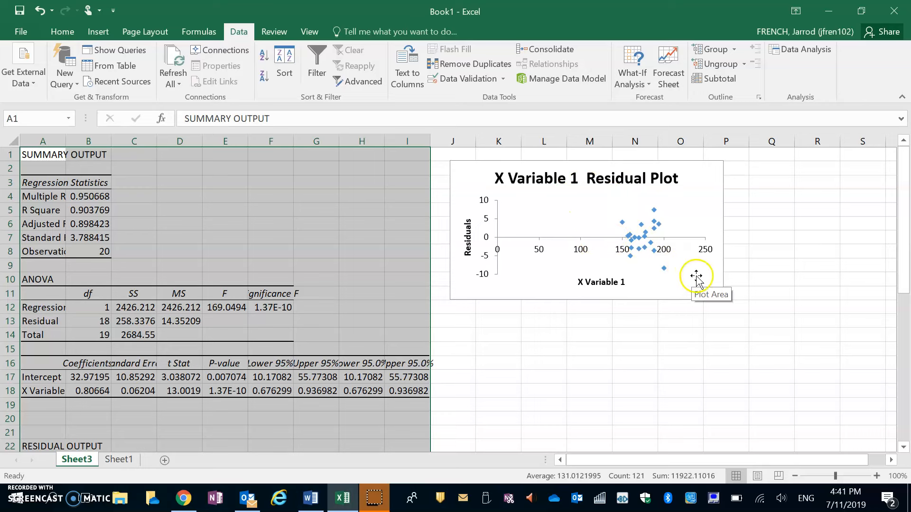
pyautogui.click(695, 275)
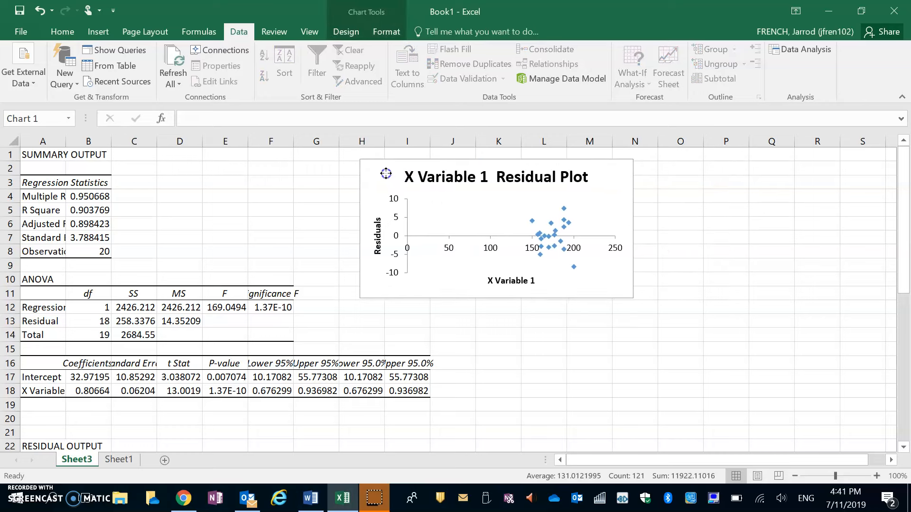
pyautogui.click(494, 227)
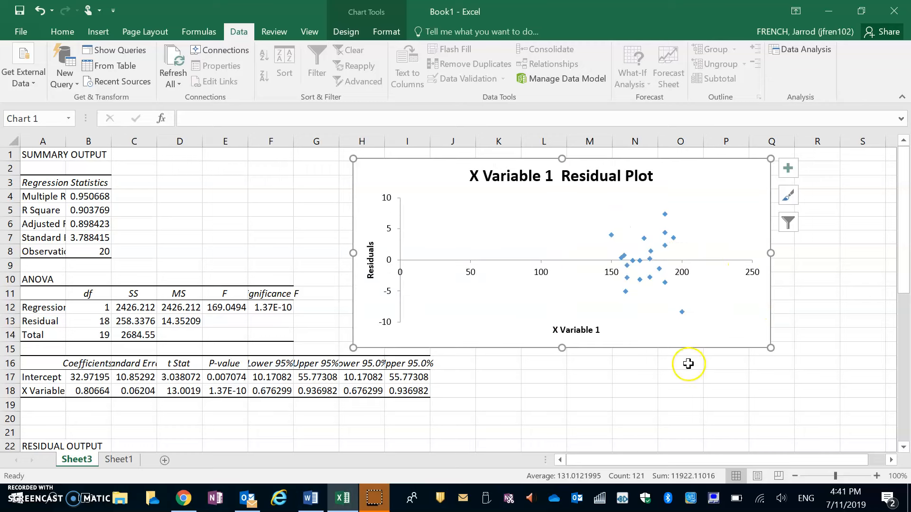
pyautogui.moveTo(656, 239)
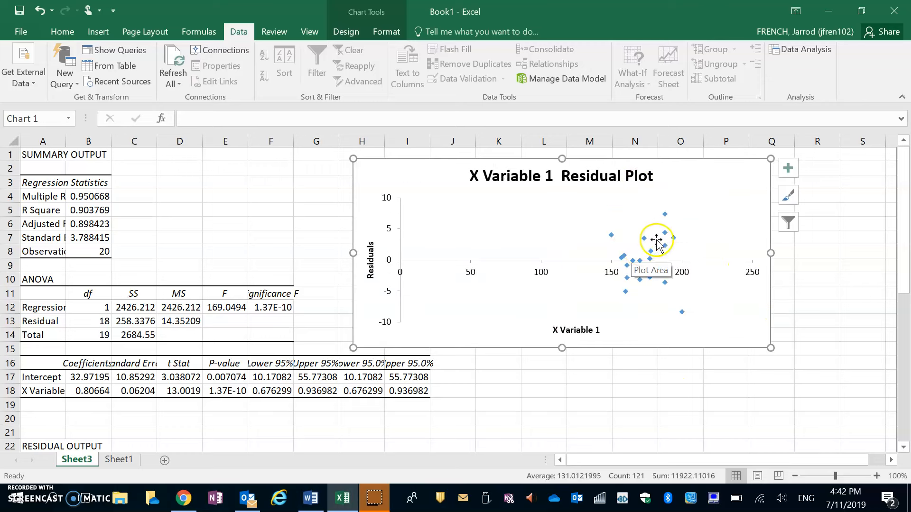
pyautogui.moveTo(485, 278)
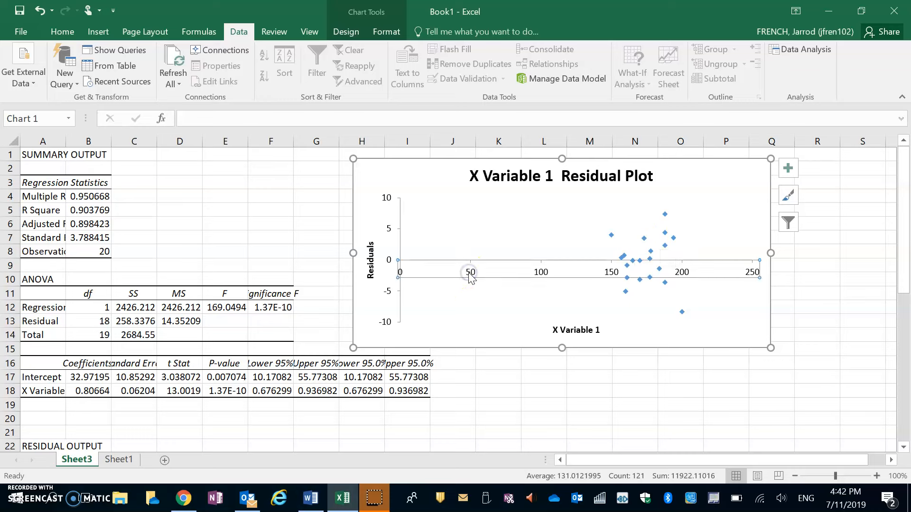
# Set the residual plot's horizontal axis minimum bound to 150
pyautogui.doubleClick(470, 273)
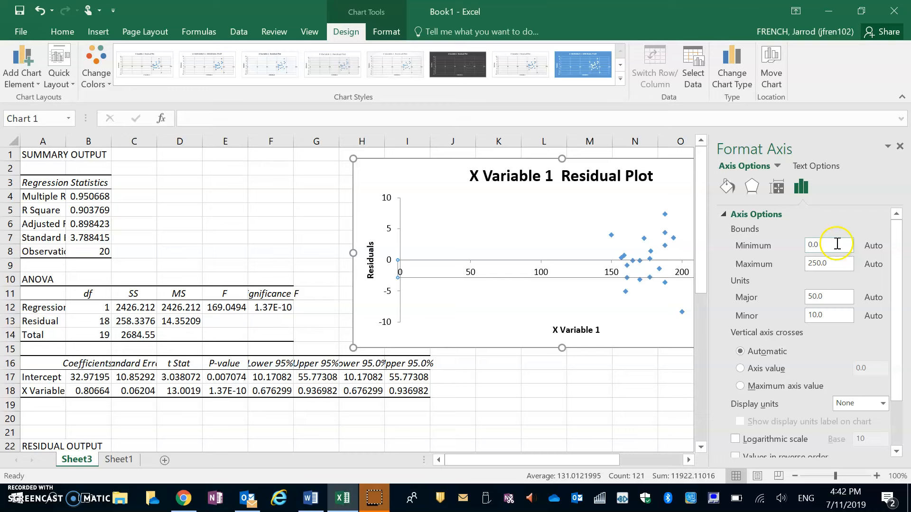
pyautogui.moveTo(595, 267)
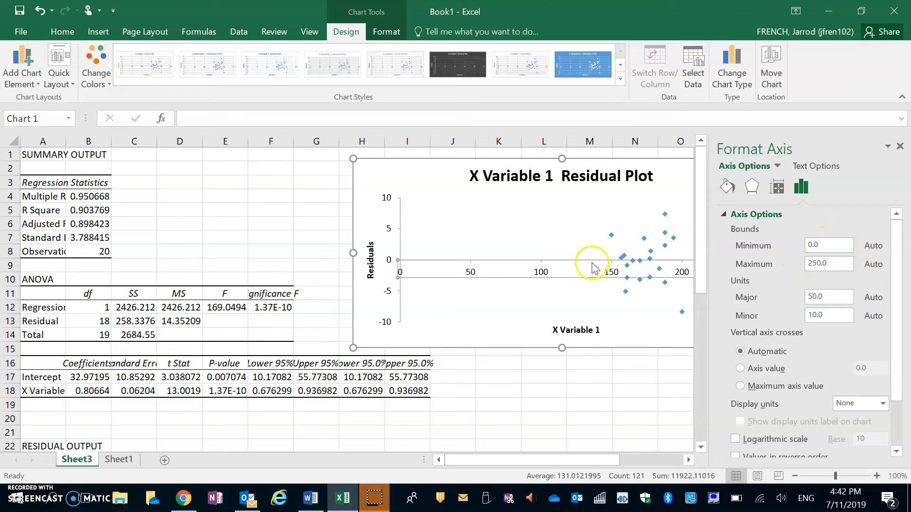
pyautogui.moveTo(613, 257)
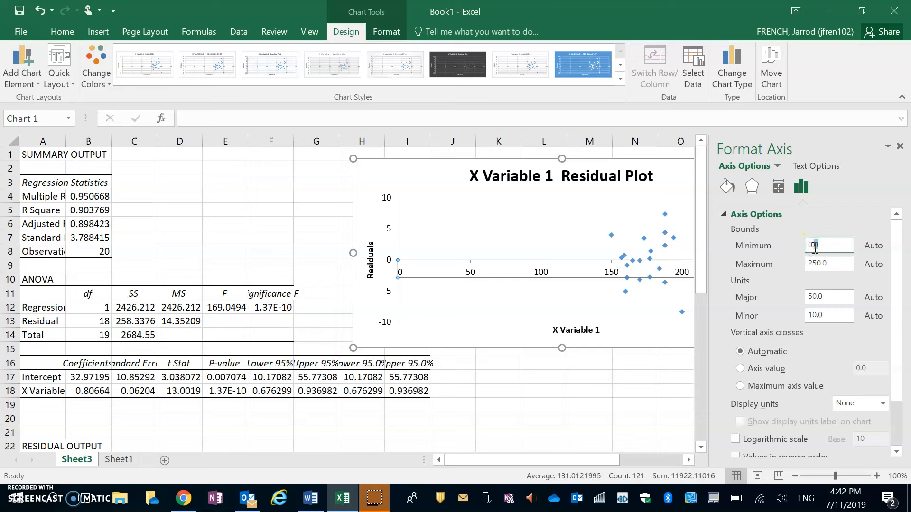
pyautogui.write('150.0')
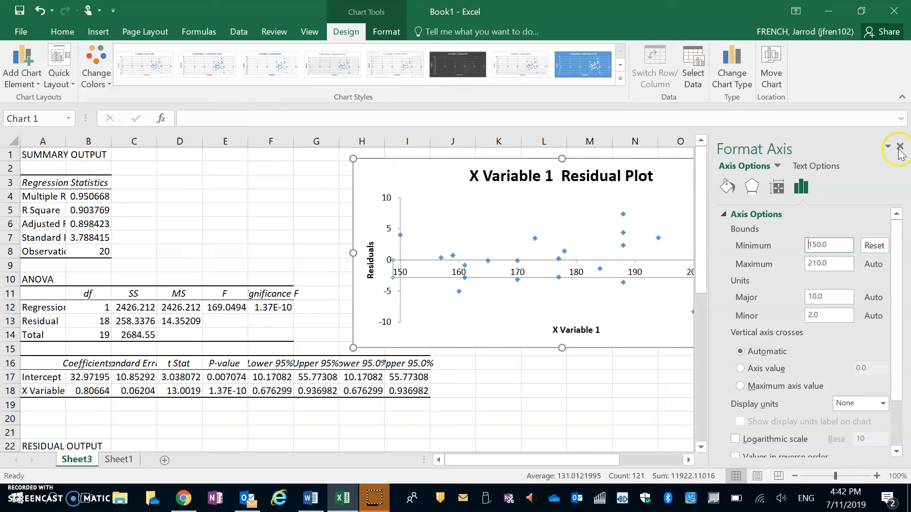
pyautogui.click(899, 146)
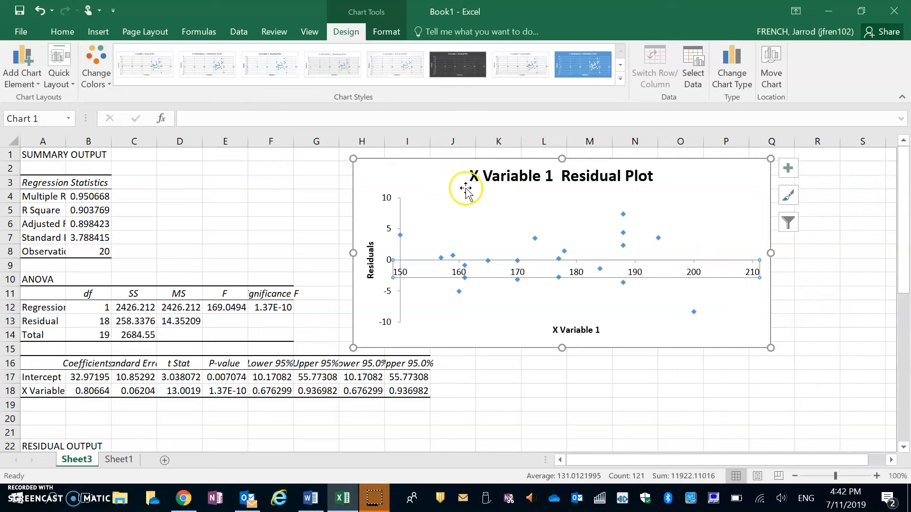
pyautogui.click(679, 364)
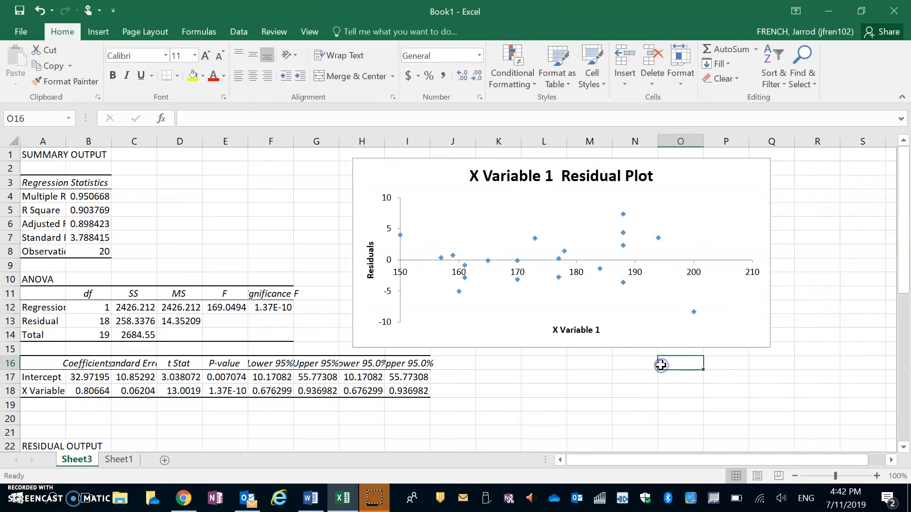
pyautogui.moveTo(602, 265)
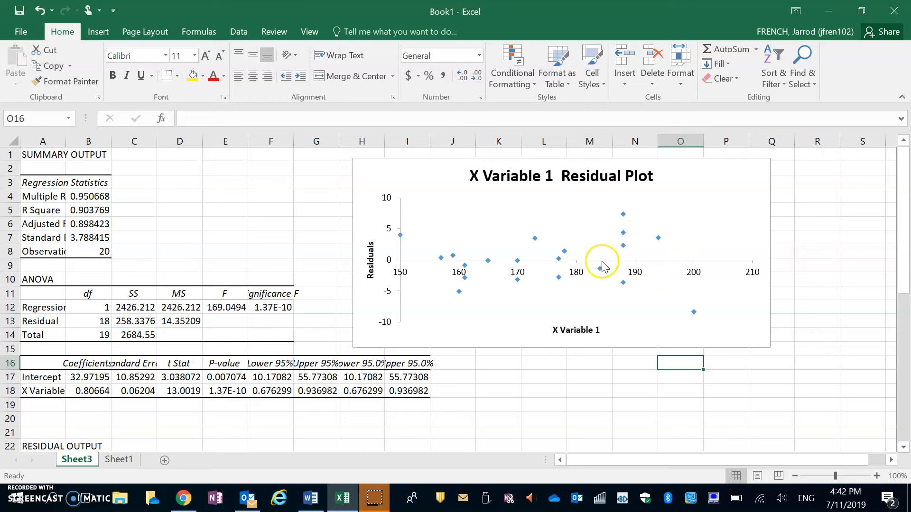
pyautogui.moveTo(593, 221)
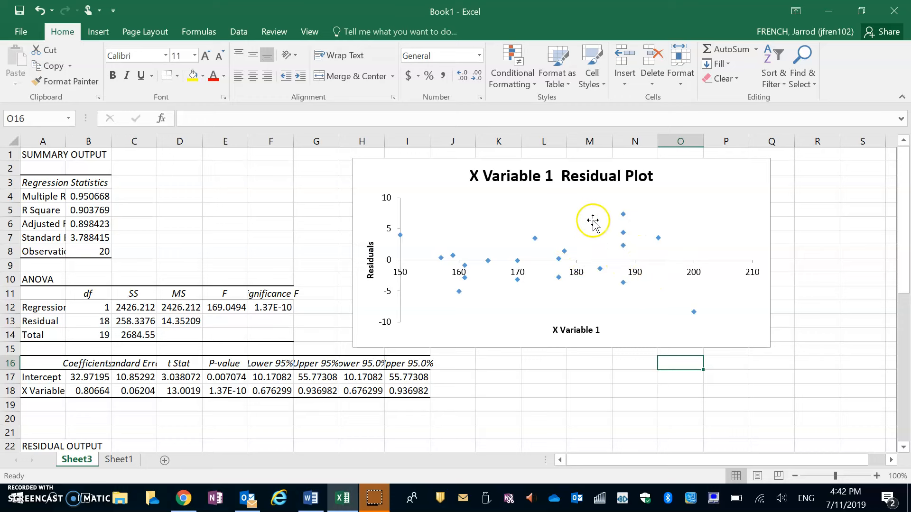